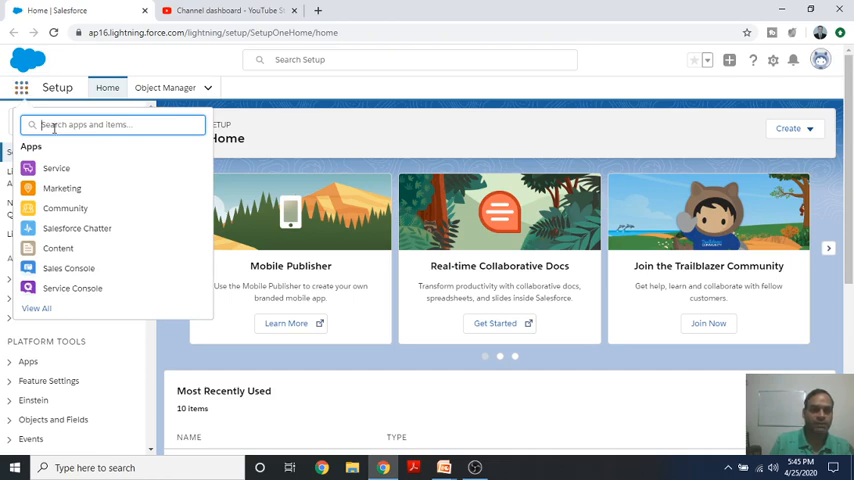
Search 'sales' in the App Launcher and switch to the Sales app
{"action": "type", "text": "s"}
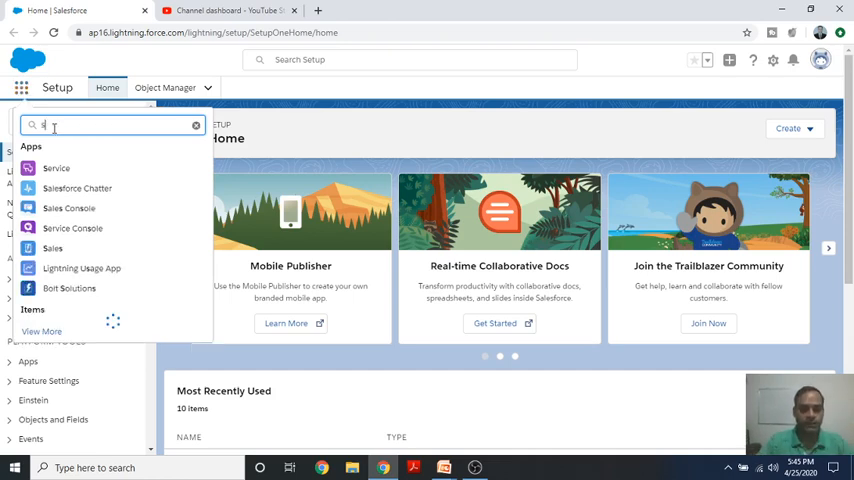
{"action": "type", "text": "sales"}
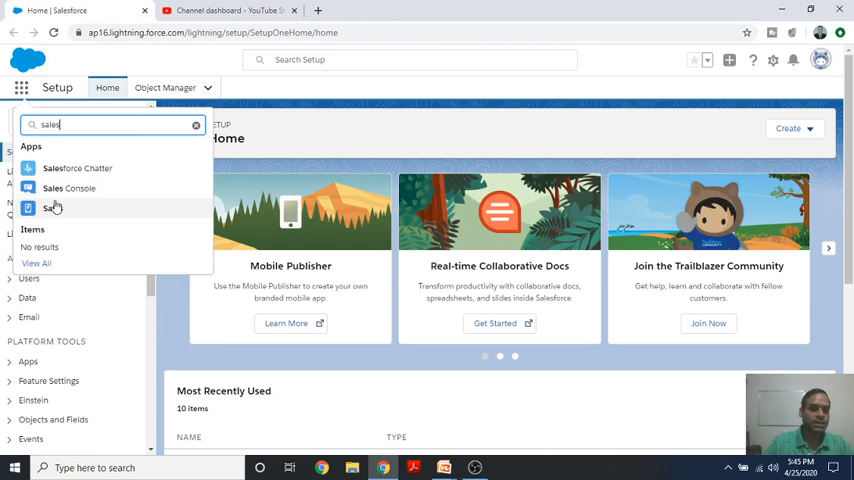
{"action": "left_click", "coordinate": [52, 208]}
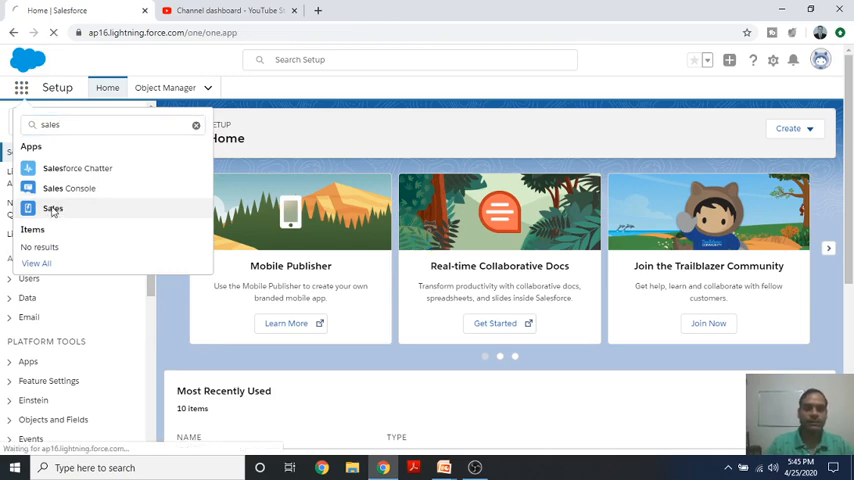
{"action": "left_click", "coordinate": [52, 208]}
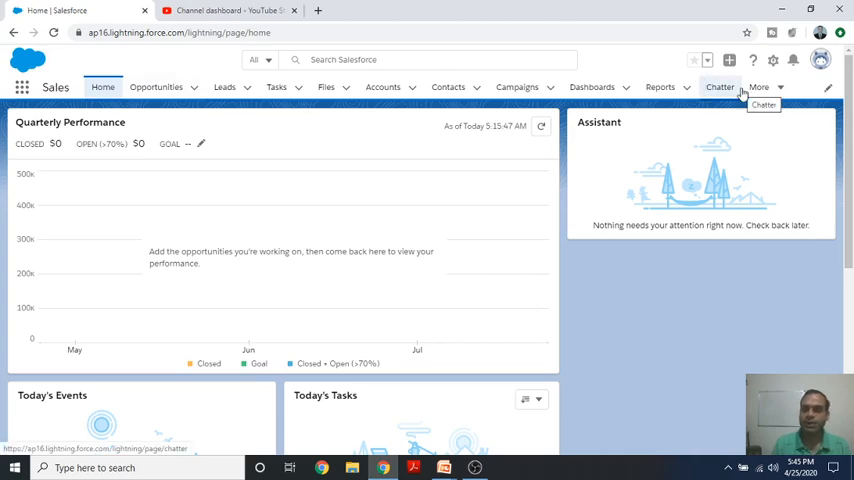
{"action": "mouse_move", "coordinate": [760, 88]}
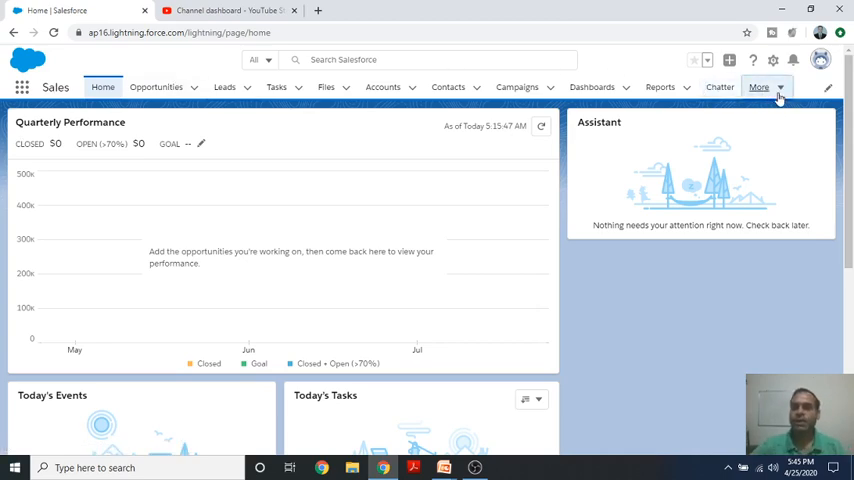
Navigate via More to the Faculties tab, showing its empty Recently Viewed list
{"action": "left_click", "coordinate": [760, 88]}
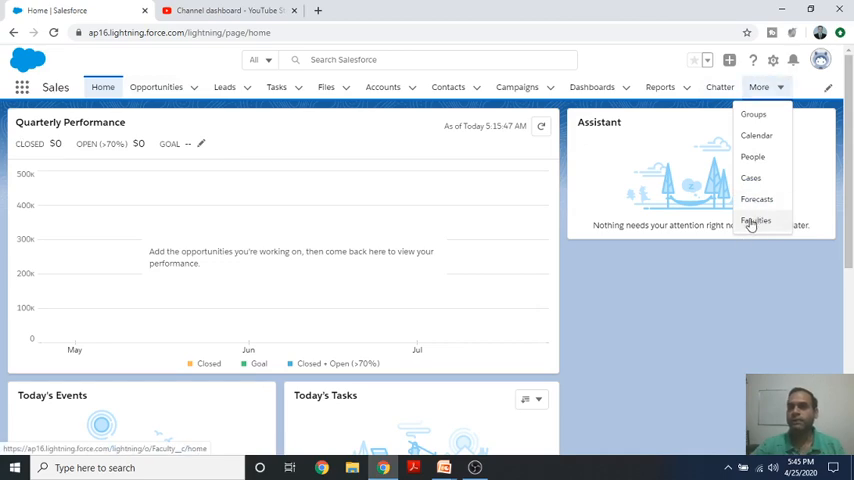
{"action": "left_click", "coordinate": [756, 220]}
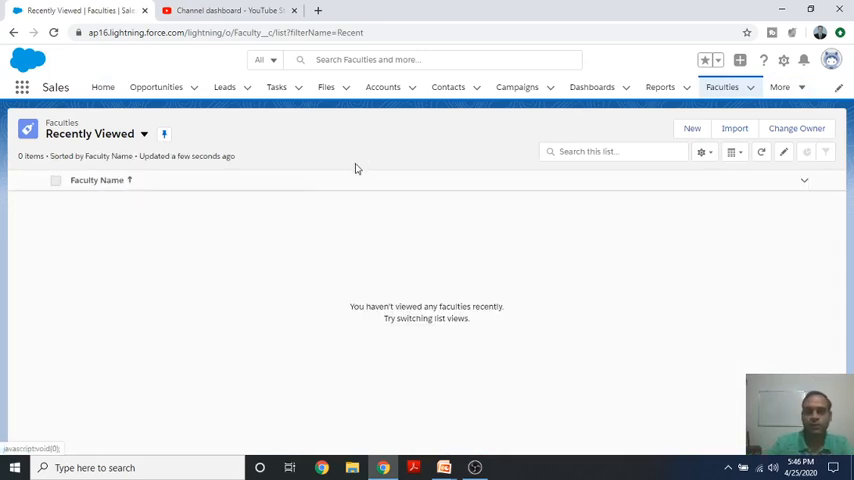
{"action": "mouse_move", "coordinate": [308, 190]}
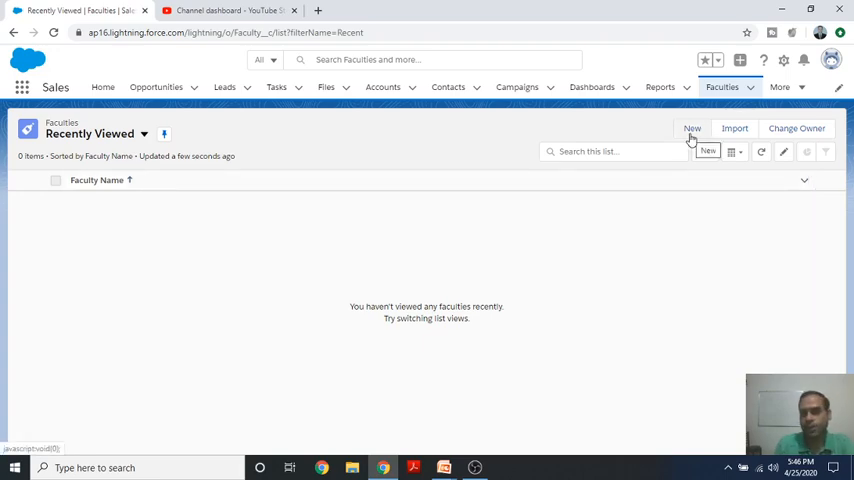
Create Faculty 'abc' with subject 'dbms' and class 'UG' using Save & New
{"action": "left_click", "coordinate": [692, 128]}
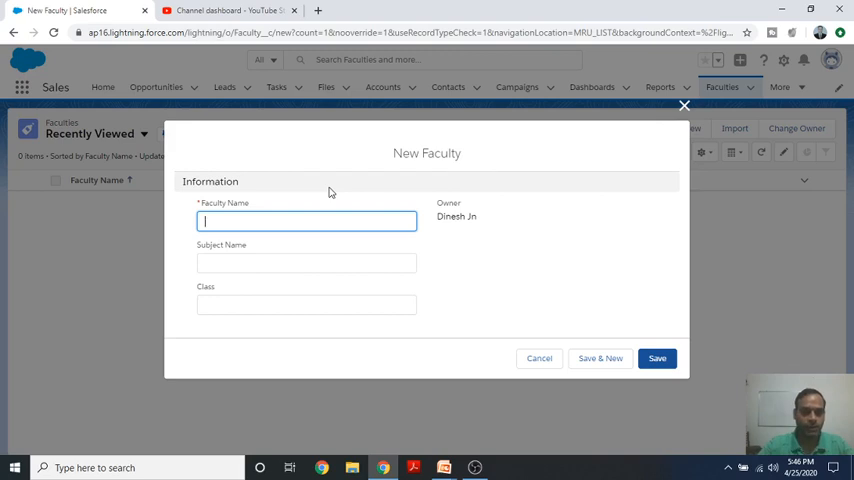
{"action": "type", "text": "abc"}
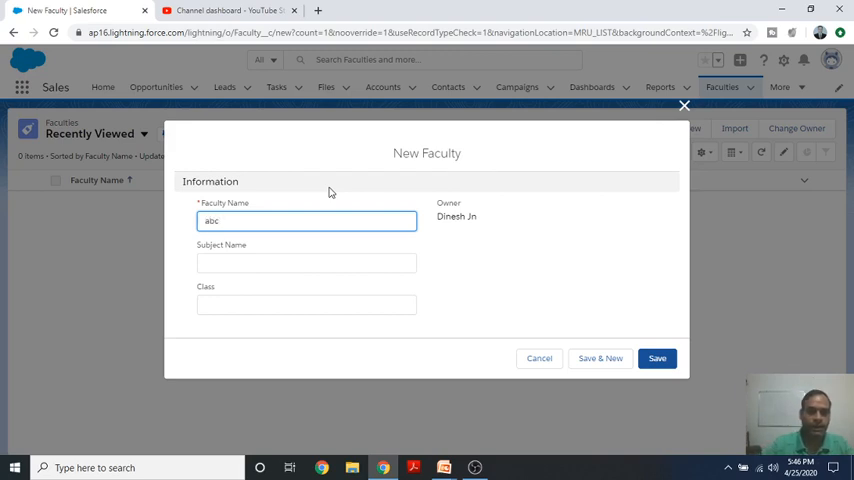
{"action": "type", "text": "dbms"}
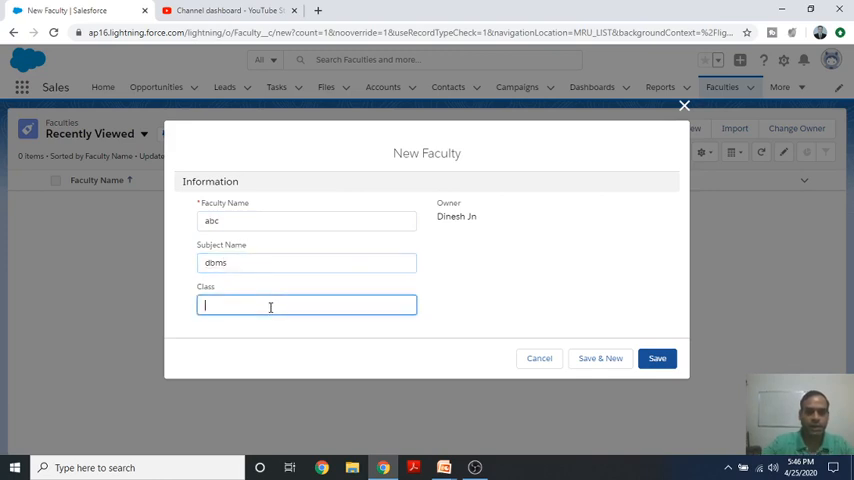
{"action": "type", "text": "UG"}
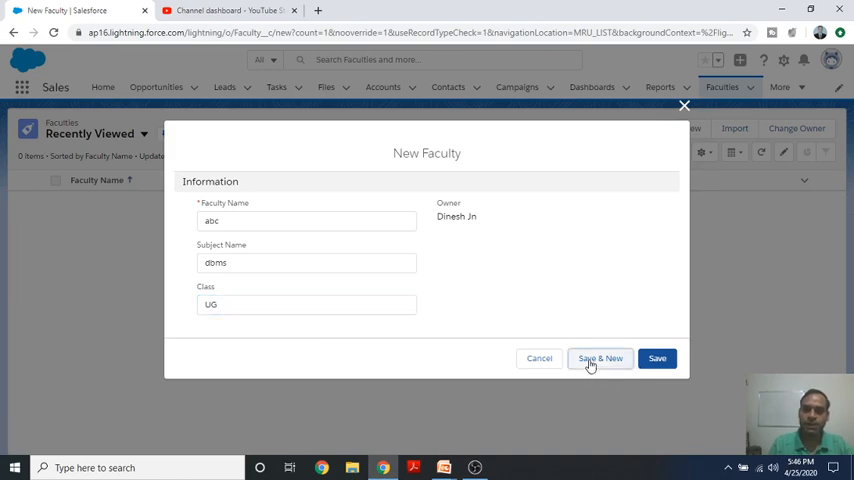
{"action": "left_click", "coordinate": [600, 358]}
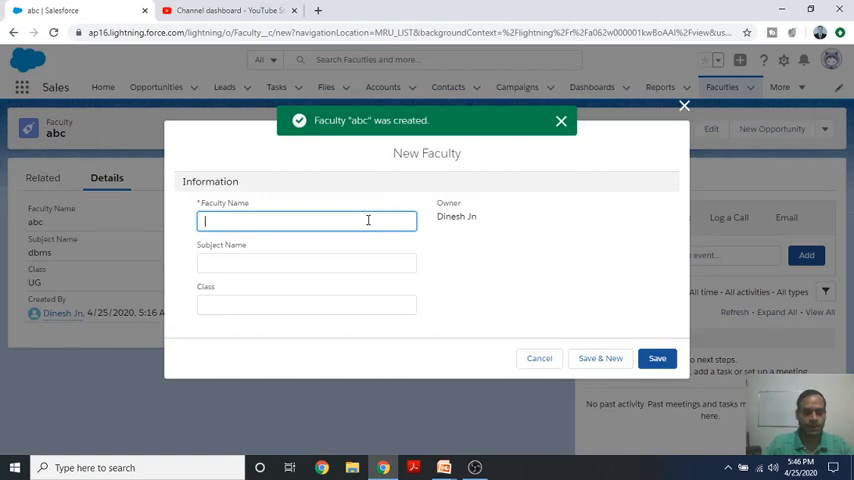
Fill the new form as 'xyz', subject 'salesforce', class 'UG' and save it
{"action": "type", "text": "xyz"}
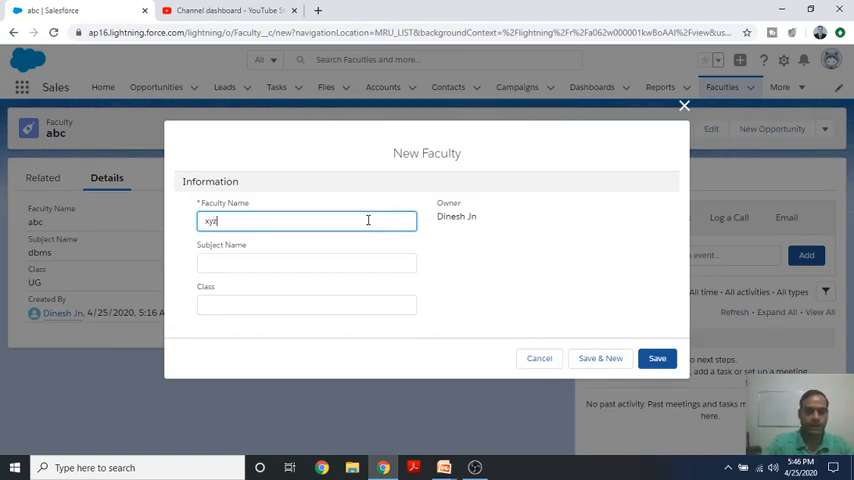
{"action": "left_click", "coordinate": [306, 264]}
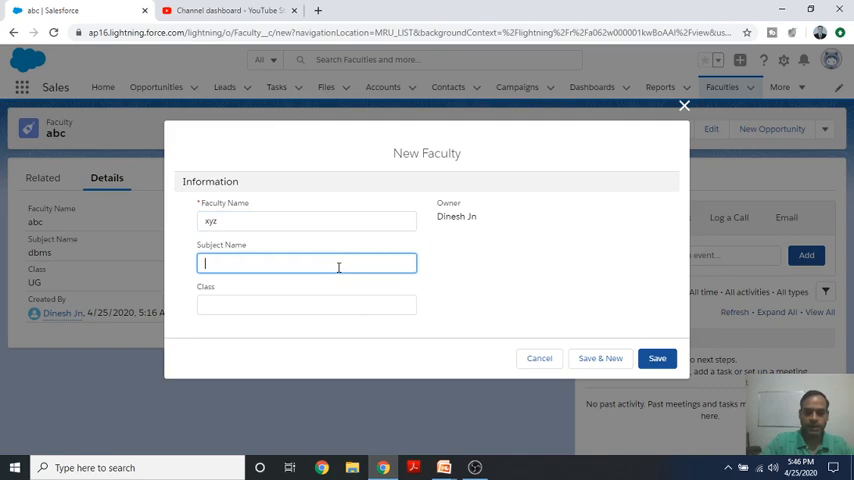
{"action": "type", "text": "salesof"}
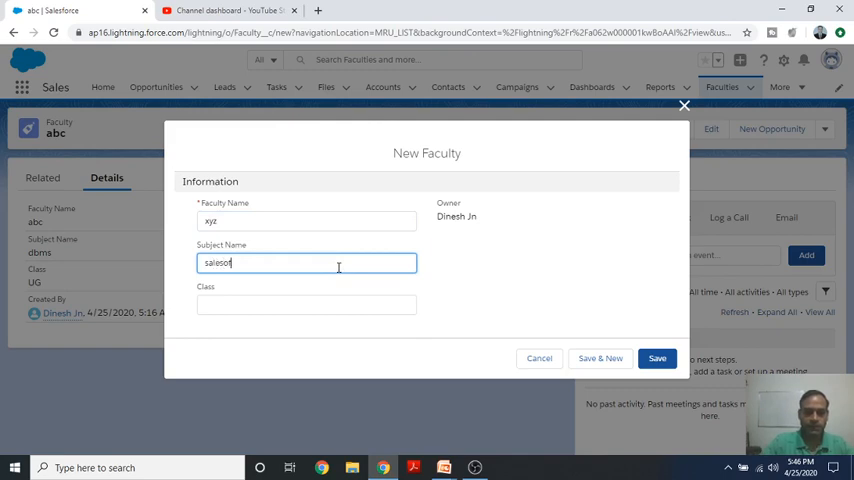
{"action": "key", "text": "backspace"}
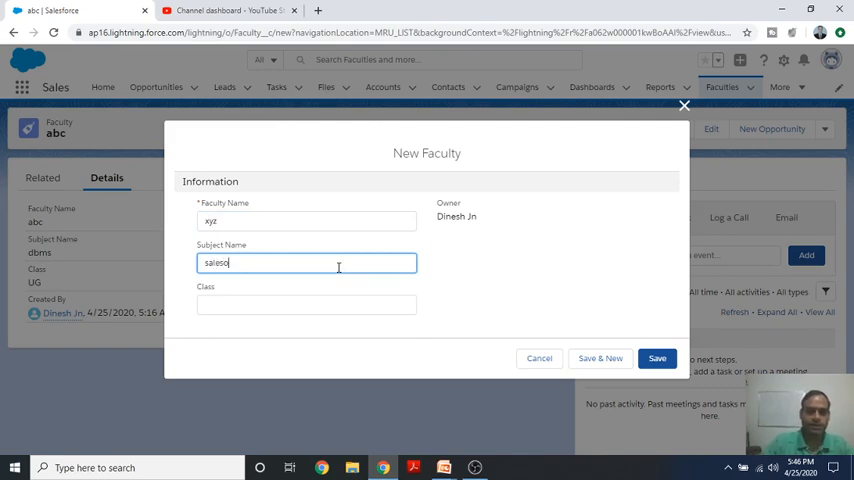
{"action": "type", "text": "salesforc"}
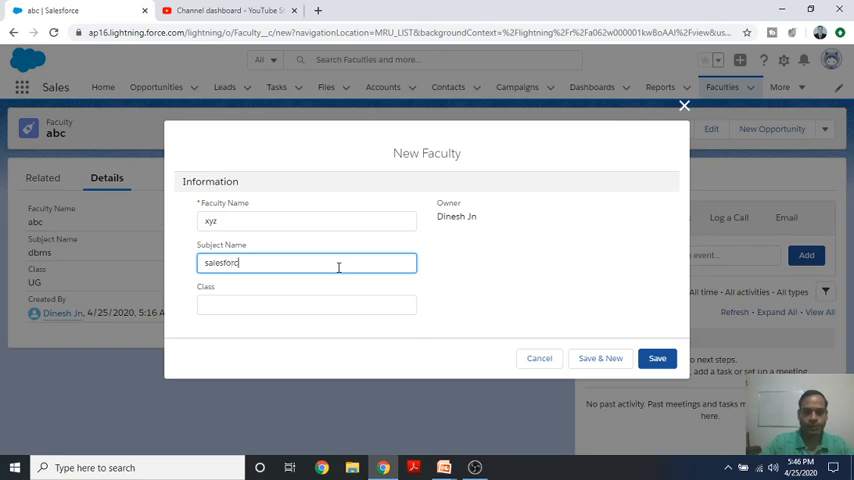
{"action": "left_click", "coordinate": [308, 304]}
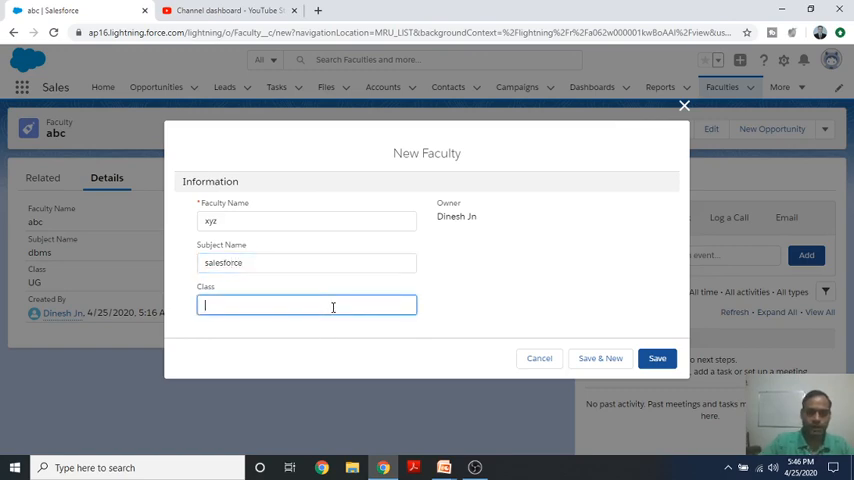
{"action": "type", "text": "U"}
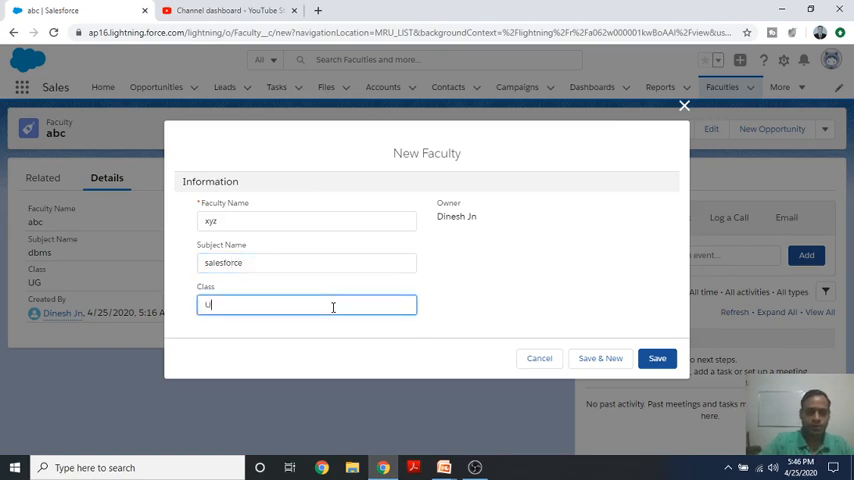
{"action": "type", "text": "G"}
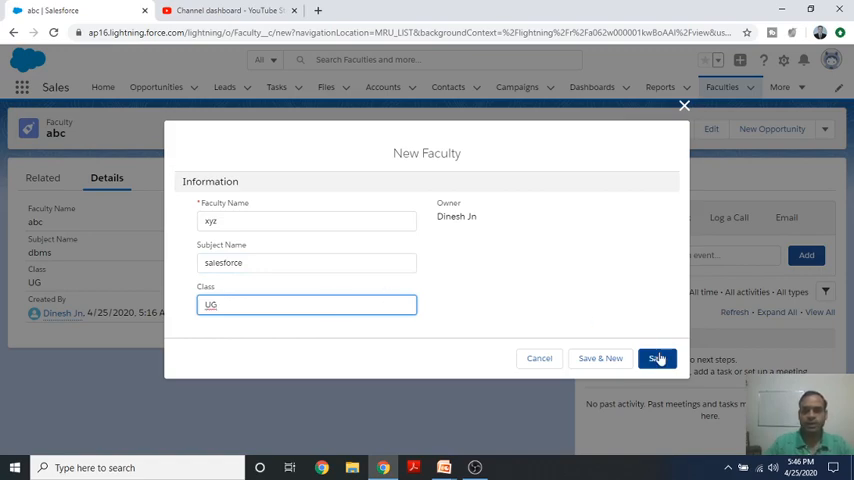
{"action": "left_click", "coordinate": [656, 358]}
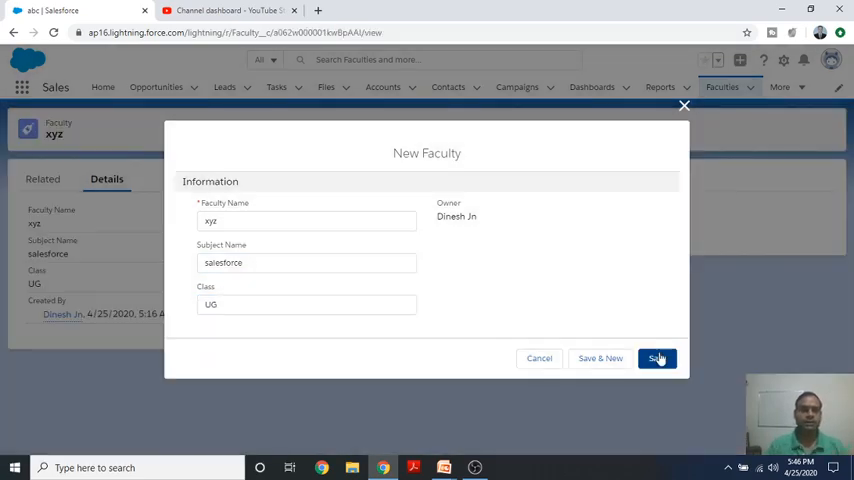
{"action": "left_click", "coordinate": [656, 358]}
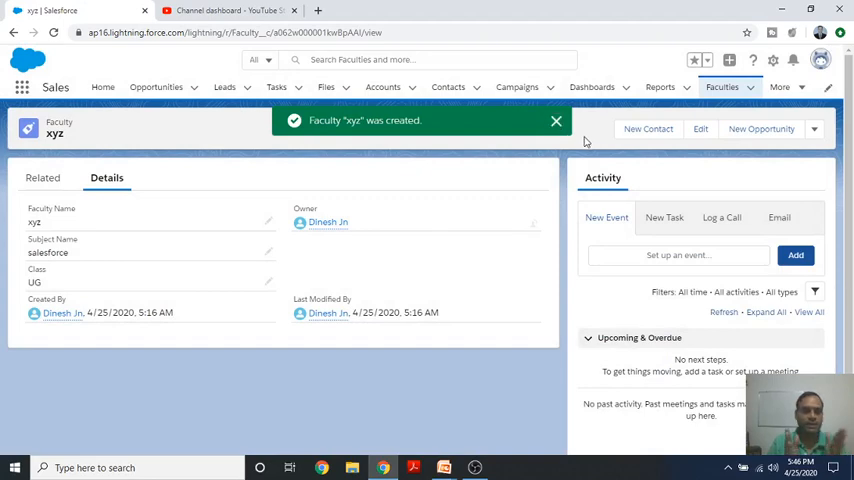
Dismiss the success toast and view abc and xyz in the Faculties list
{"action": "left_click", "coordinate": [556, 120]}
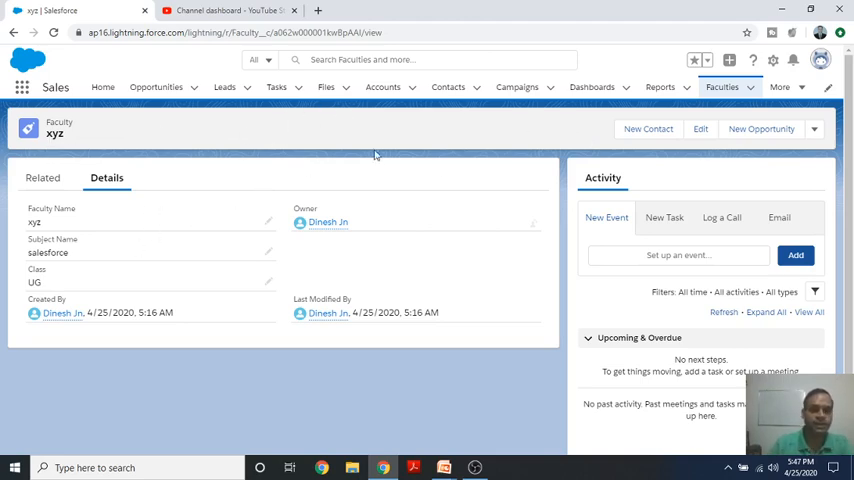
{"action": "left_click", "coordinate": [722, 88]}
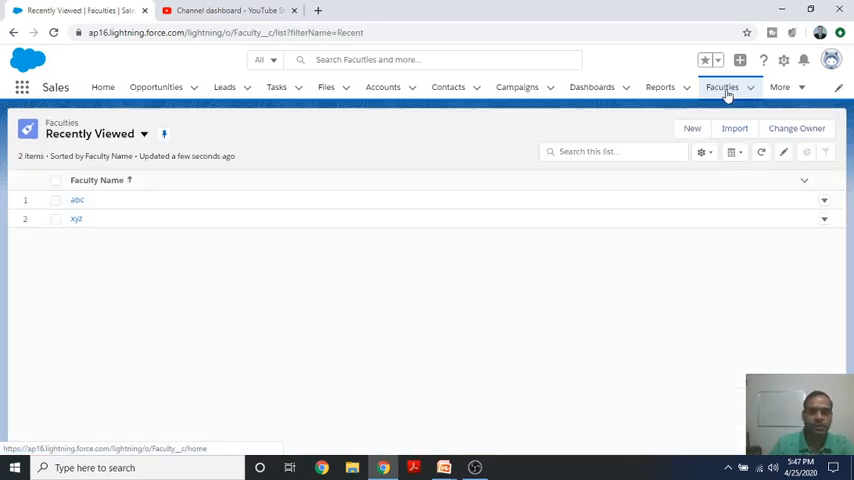
{"action": "mouse_move", "coordinate": [462, 134]}
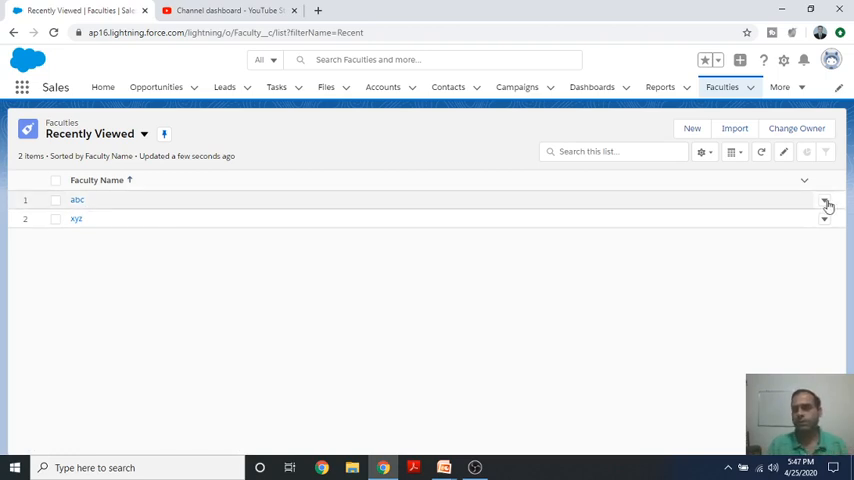
{"action": "left_click", "coordinate": [824, 200]}
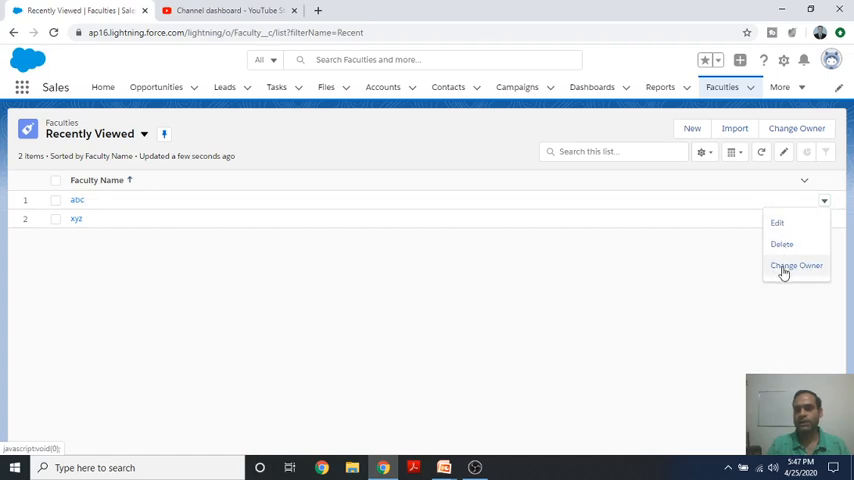
{"action": "mouse_move", "coordinate": [792, 280]}
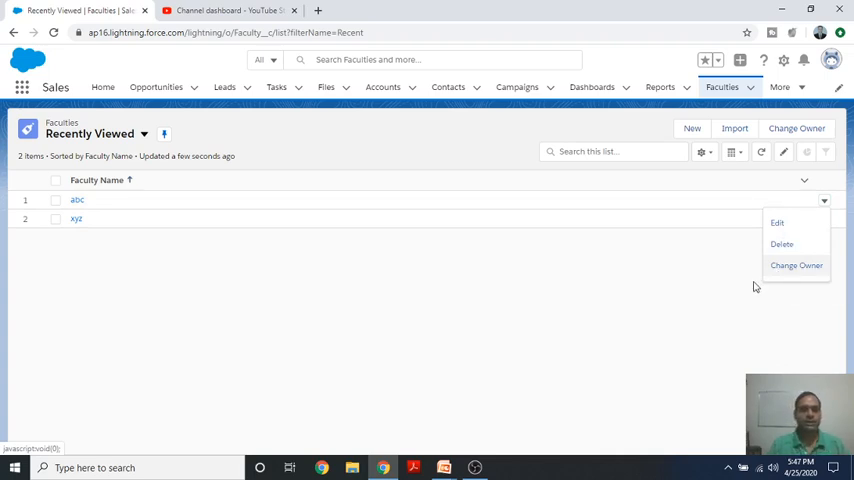
{"action": "left_click", "coordinate": [504, 246]}
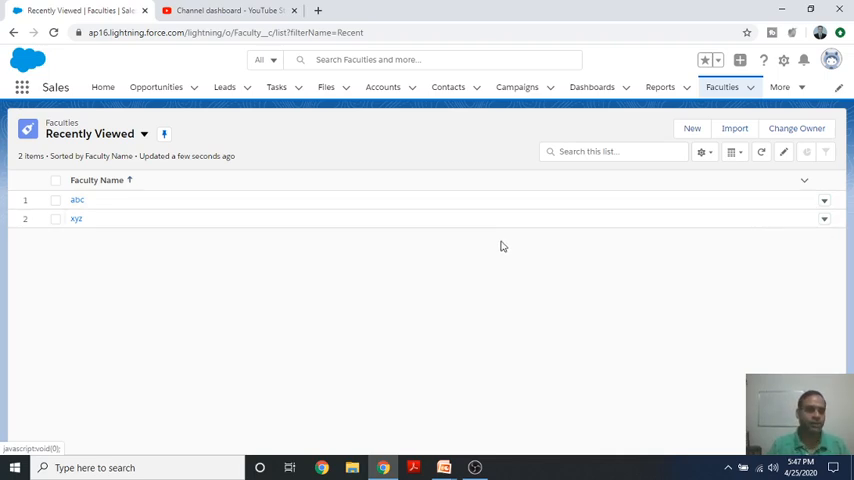
{"action": "mouse_move", "coordinate": [280, 318]}
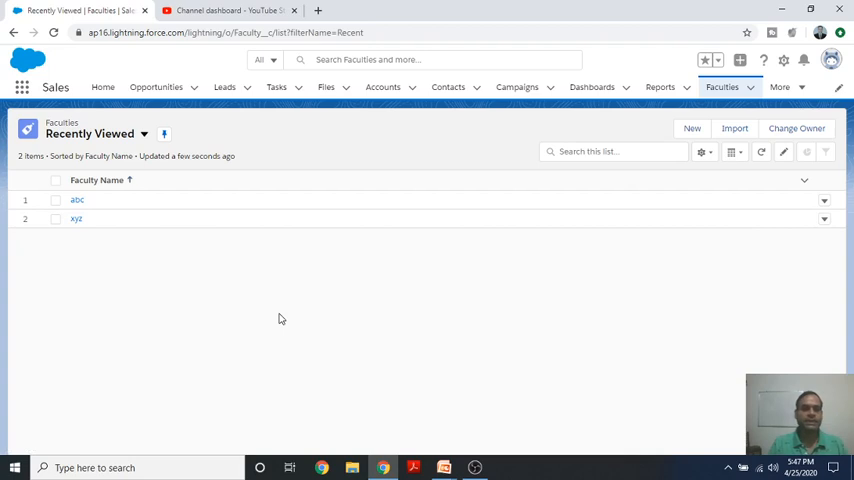